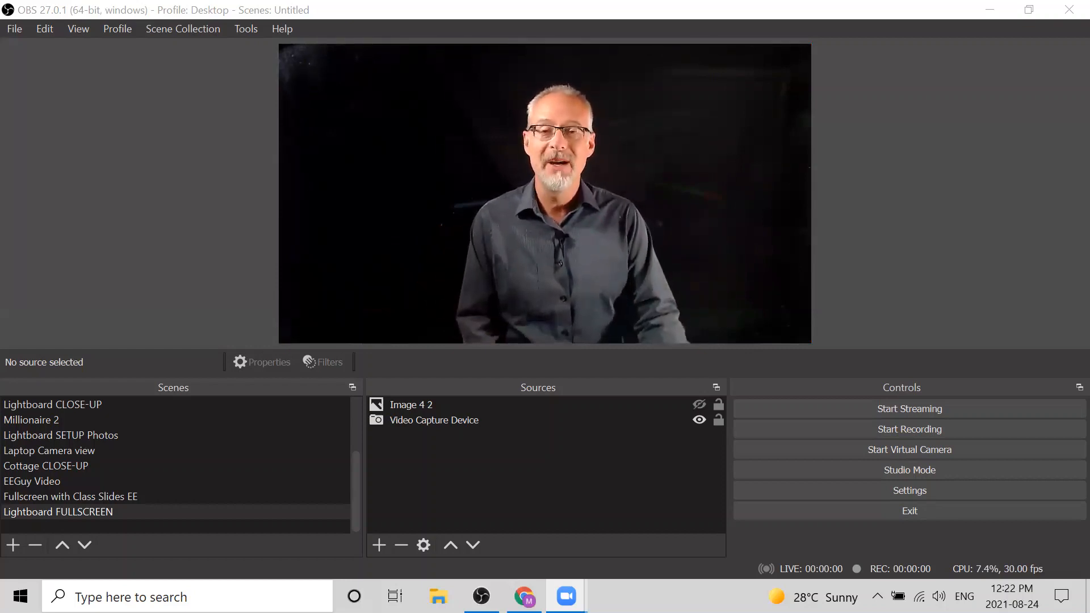
mouse_move(929, 125)
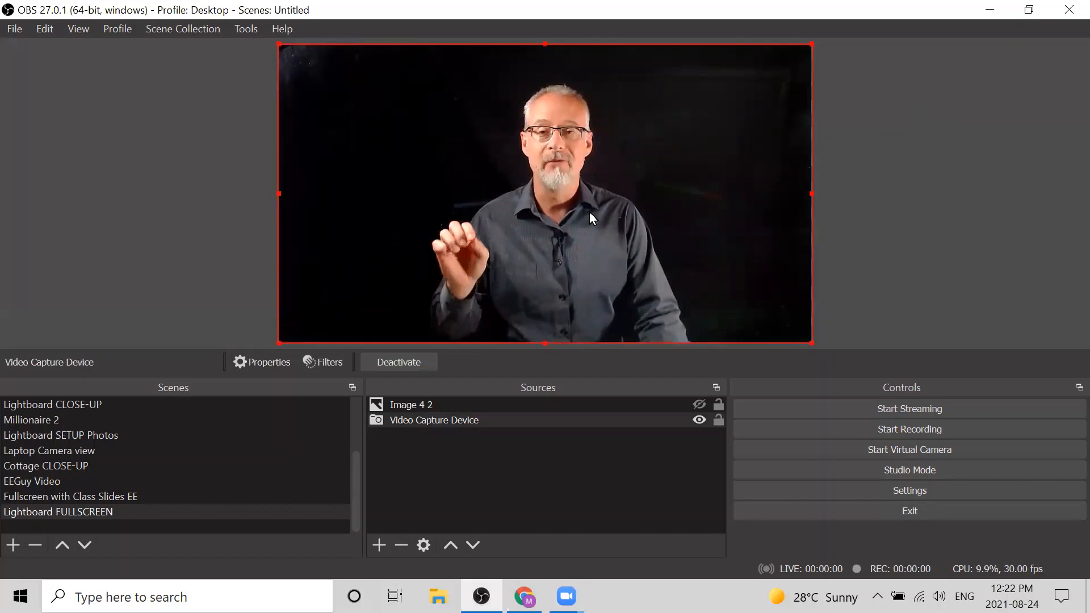
- Select the Video Capture Device source in the Lightboard FULLSCREEN scene
left_click(433, 420)
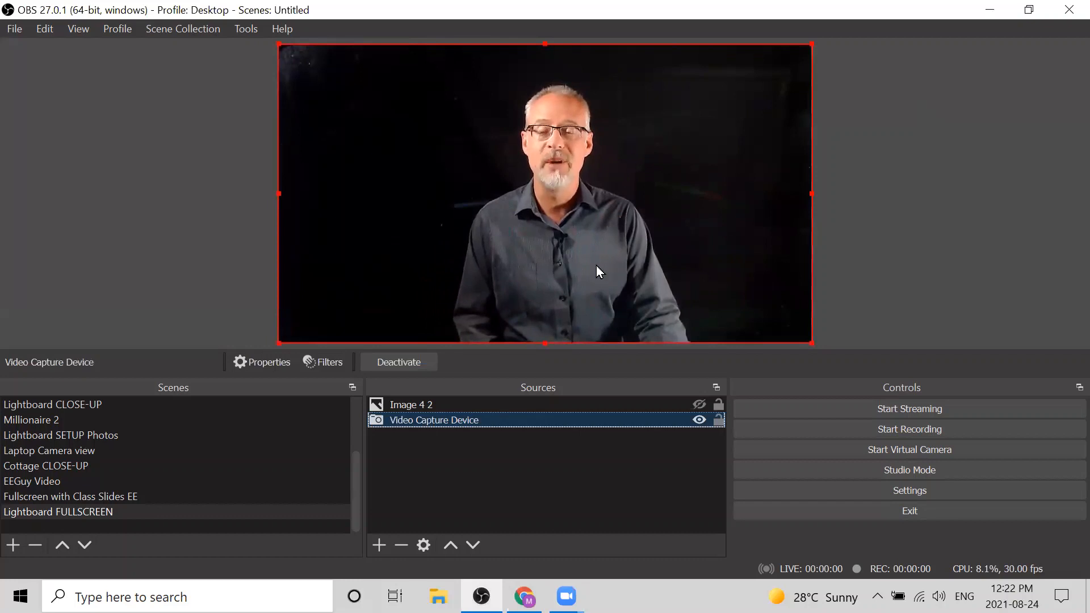
mouse_move(895, 237)
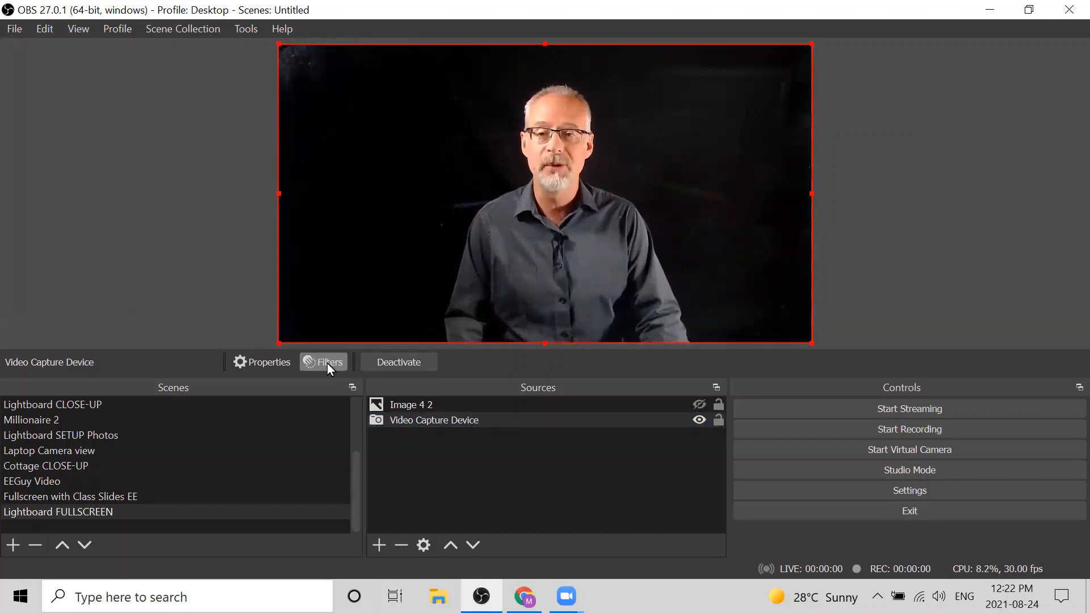
- Show the Filters window for the Video Capture Device source
left_click(321, 362)
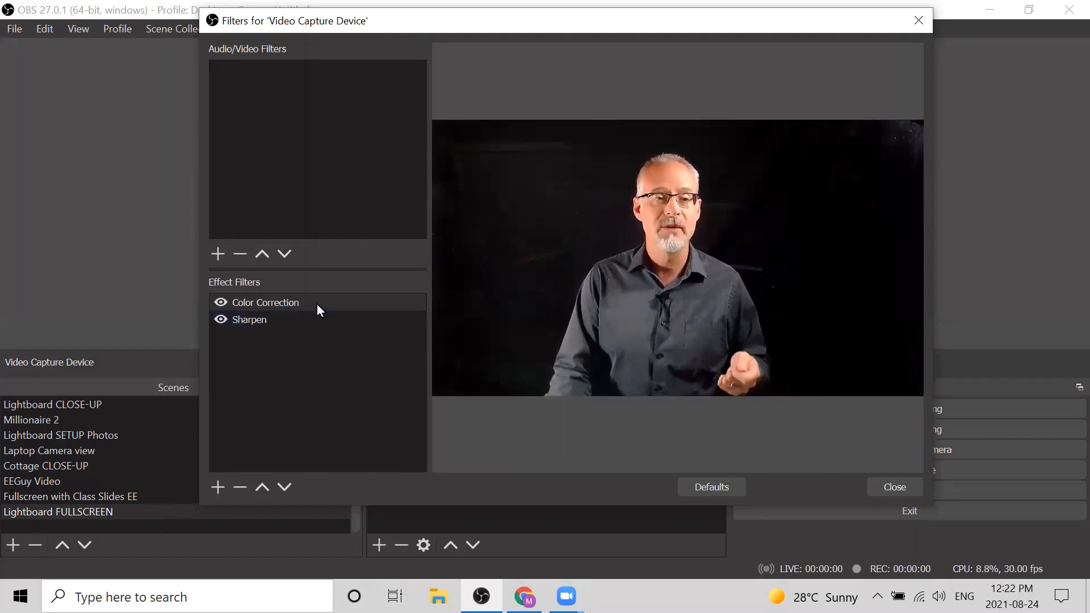
- Display the Color Correction filter's sliders, with brightness at -0.02
left_click(265, 302)
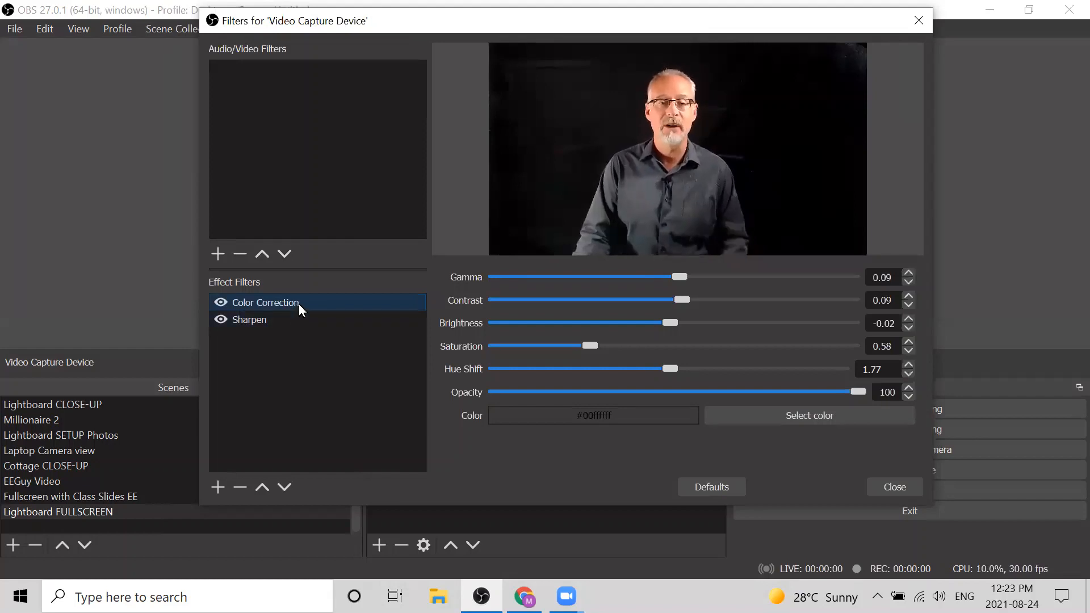
mouse_move(723, 287)
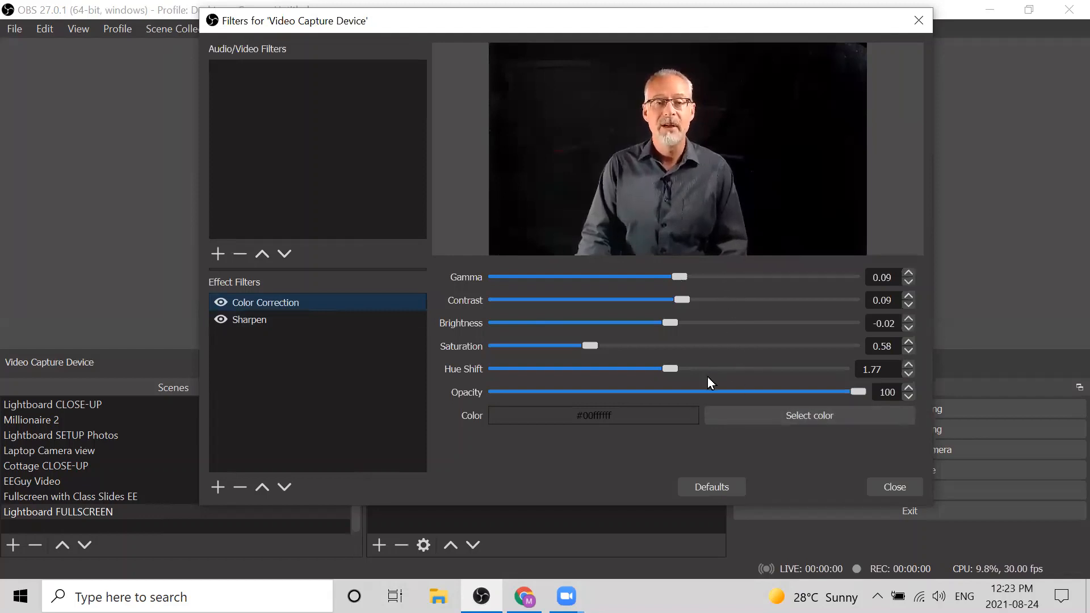
mouse_move(723, 300)
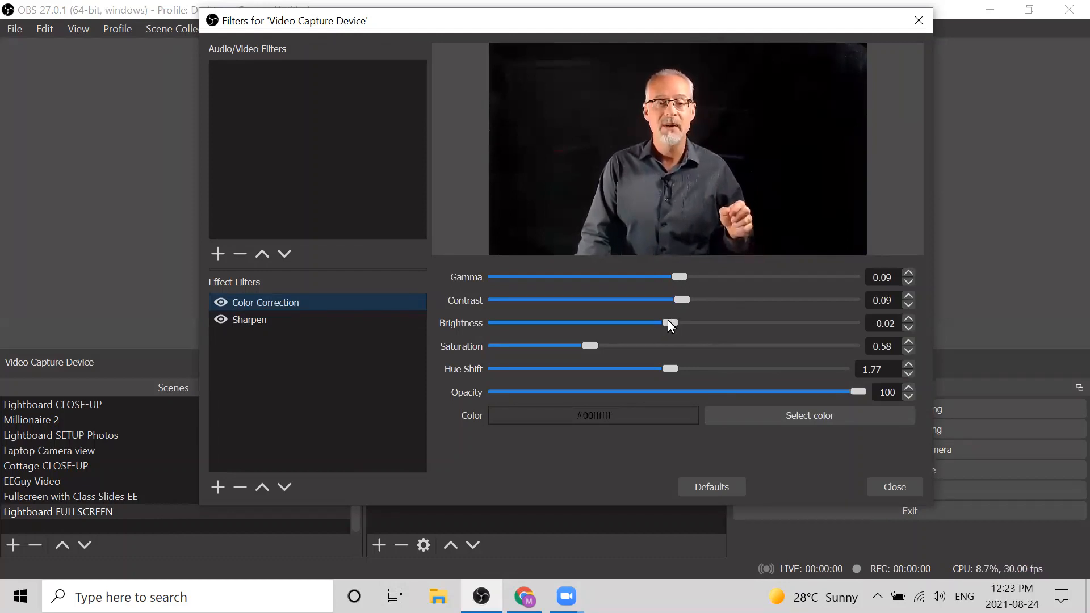
- Move the Brightness slider up to 0.06 and back down, leaving it at 0.00
left_click_drag(666, 322, 681, 322)
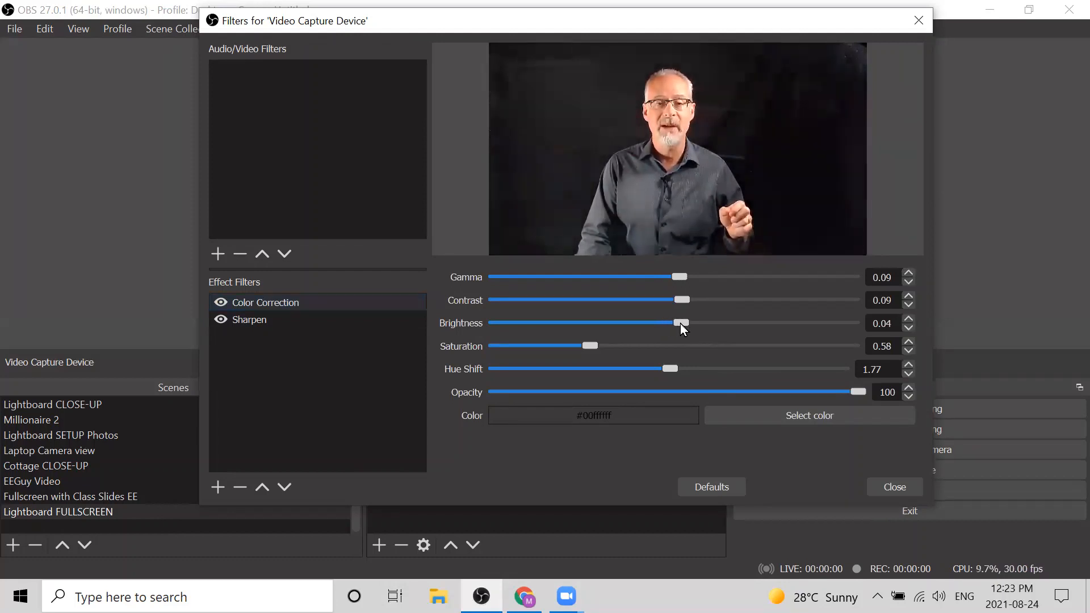
left_click_drag(680, 323, 685, 322)
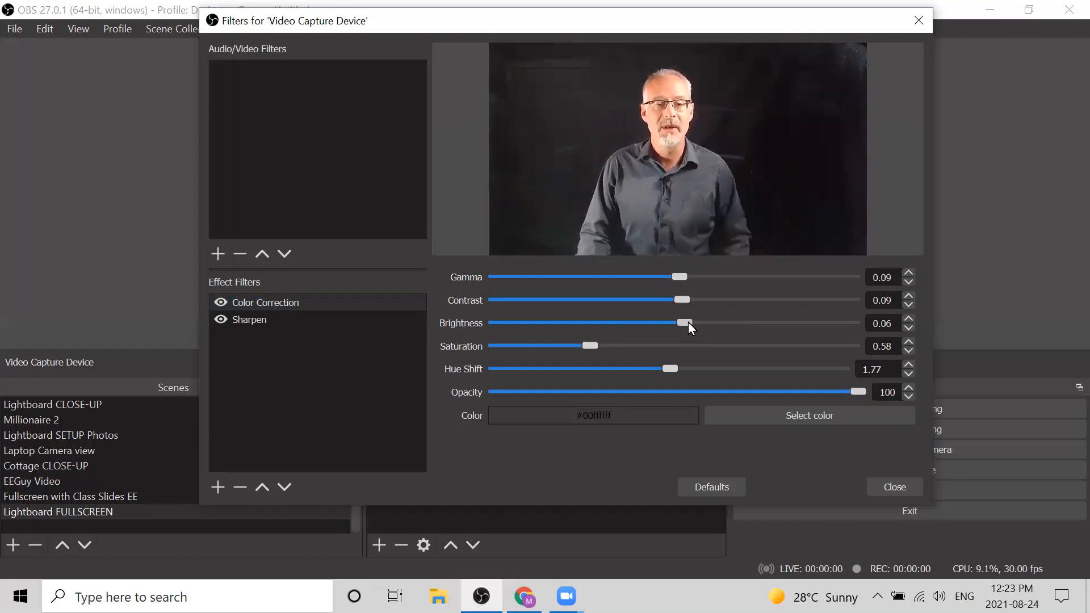
left_click_drag(687, 322, 678, 322)
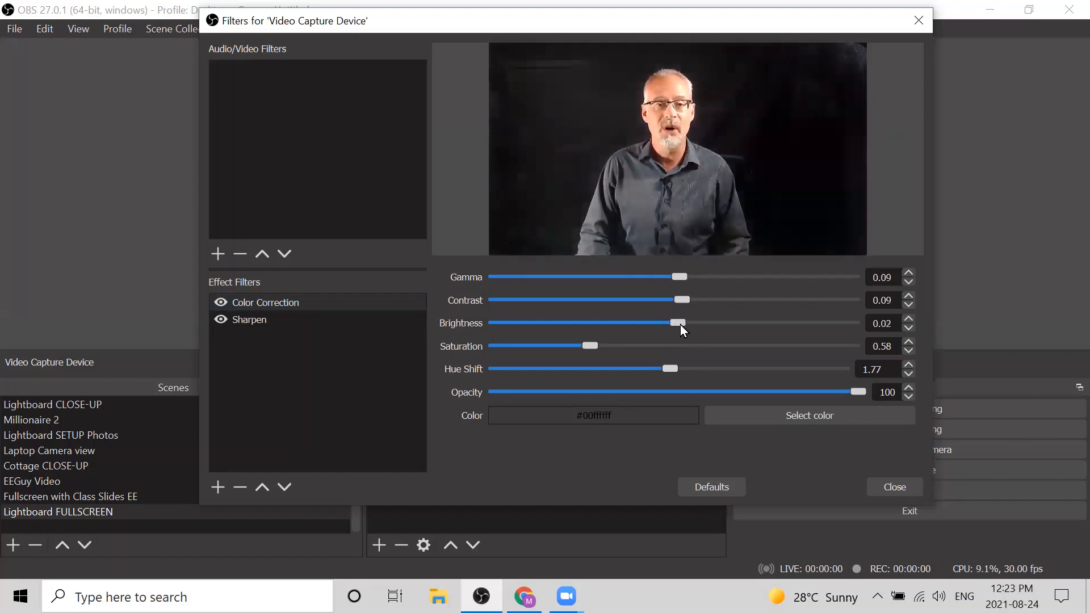
left_click_drag(680, 323, 673, 323)
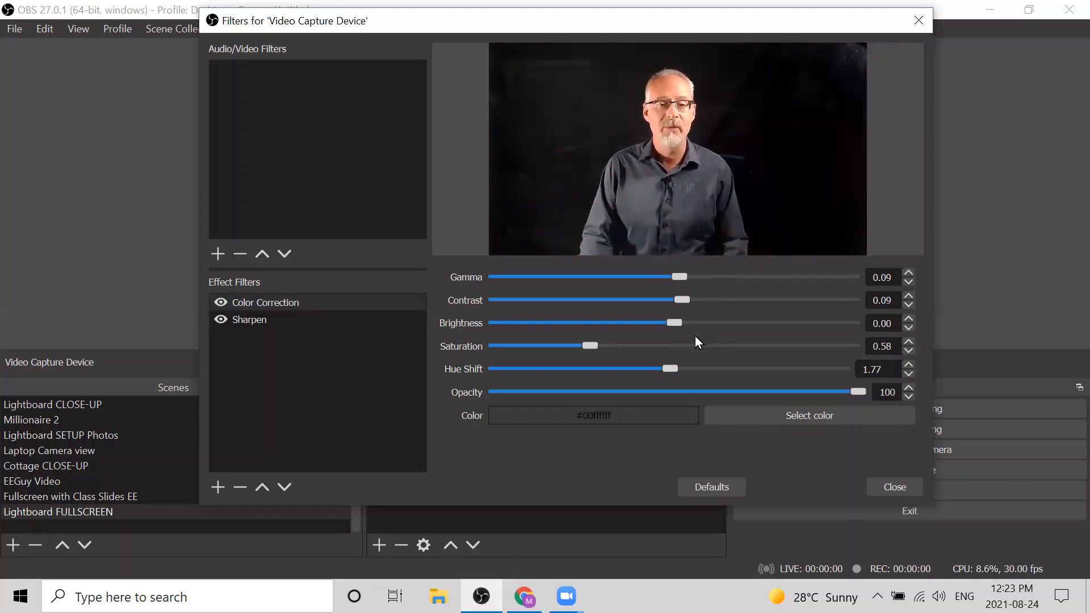
mouse_move(736, 351)
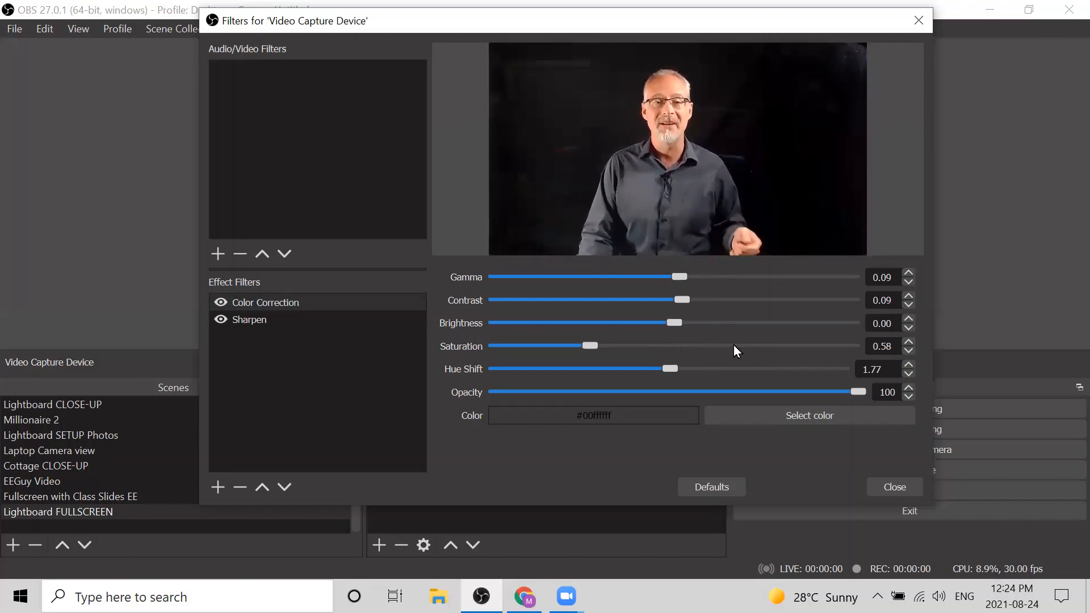
mouse_move(729, 327)
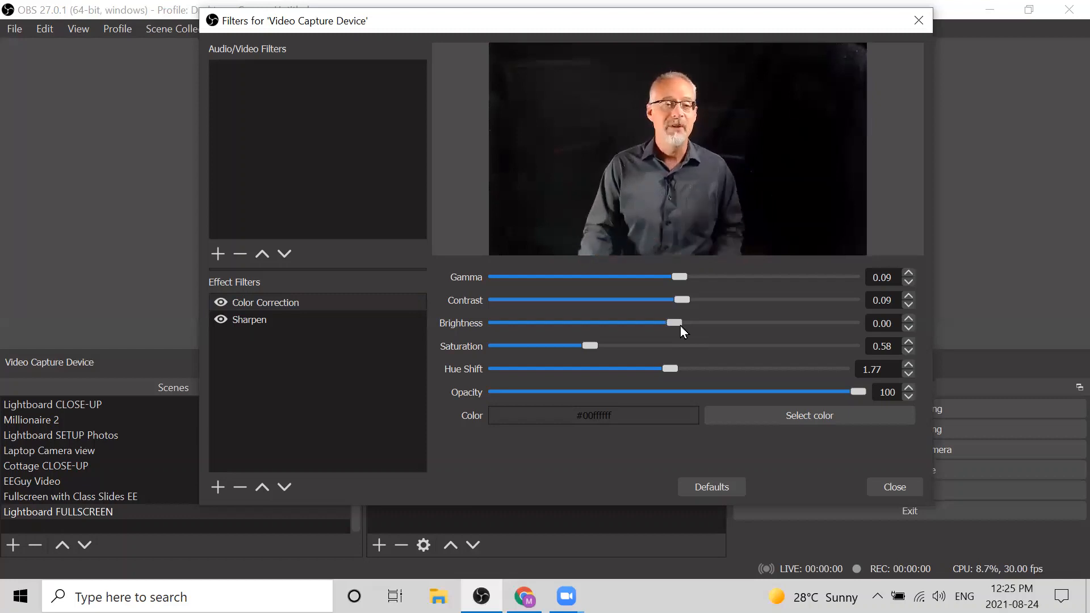
- View the Sharpen filter at sharpness 0.19, briefly checking Color Correction in between
left_click(249, 319)
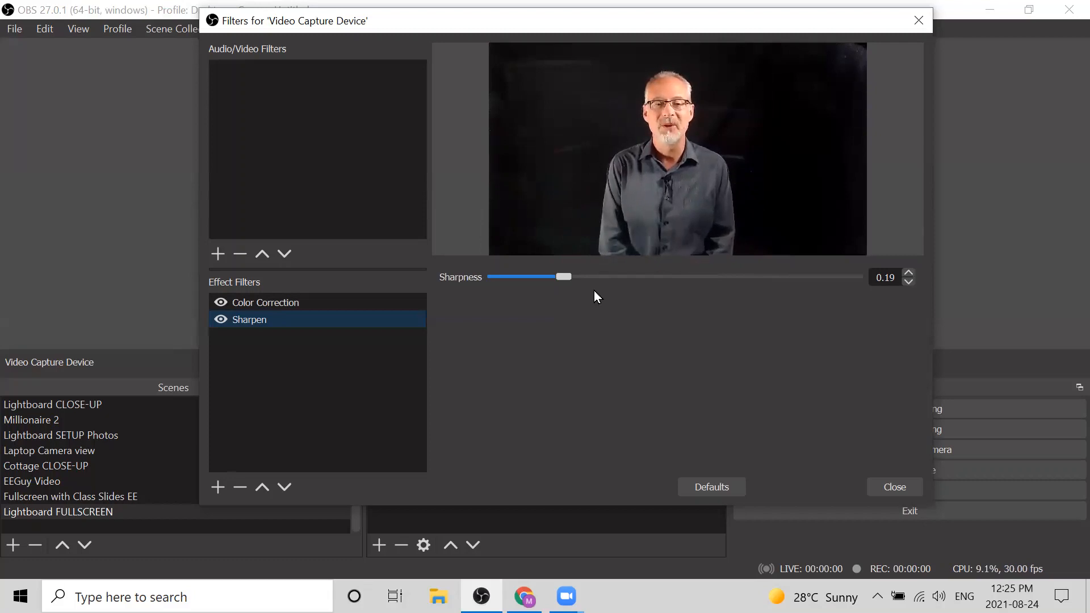
mouse_move(691, 298)
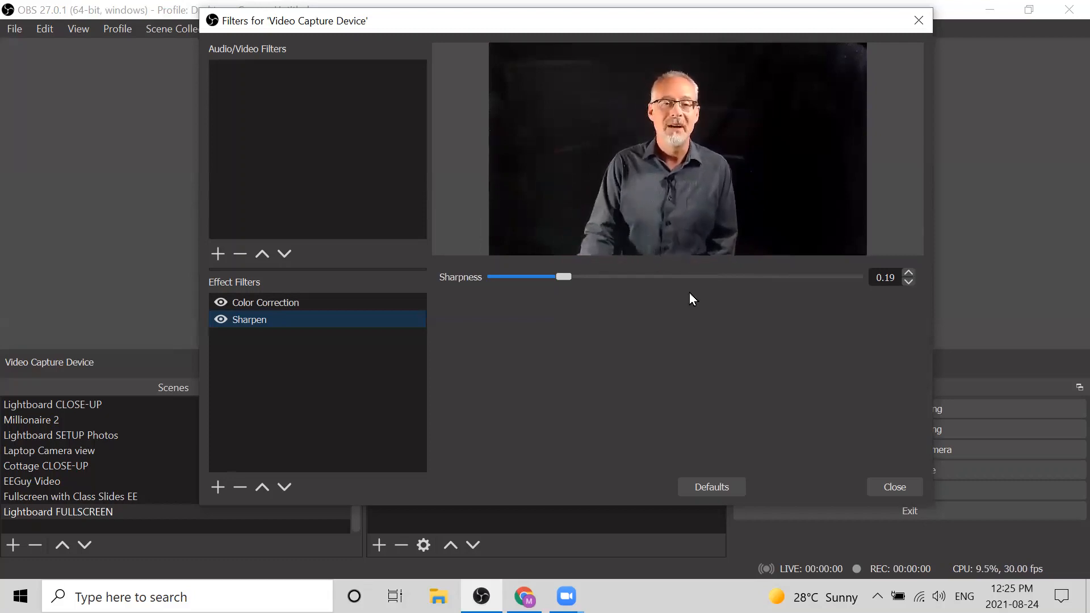
mouse_move(435, 359)
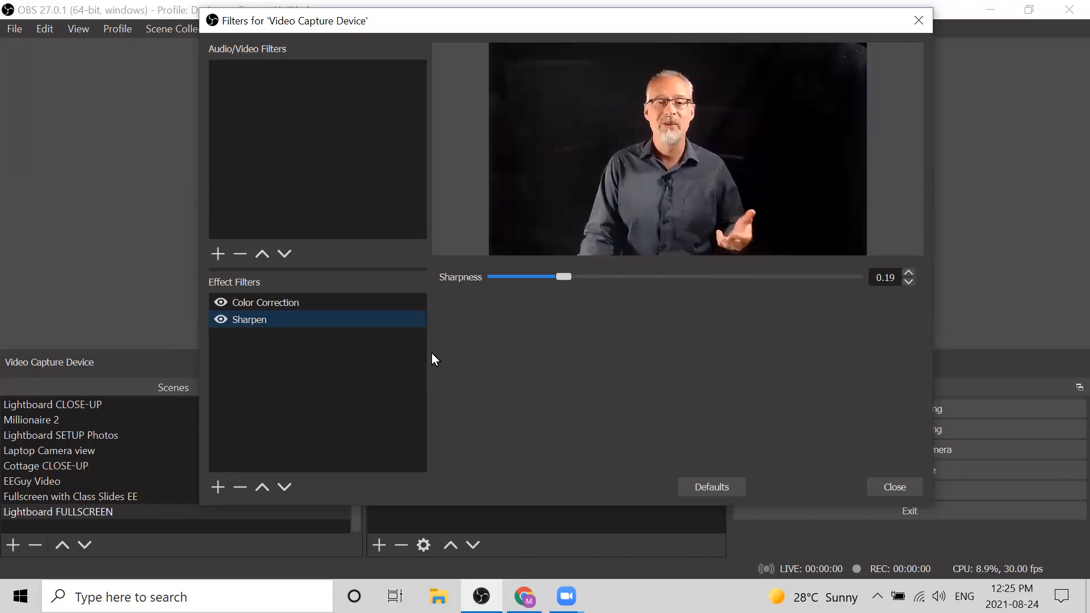
mouse_move(329, 338)
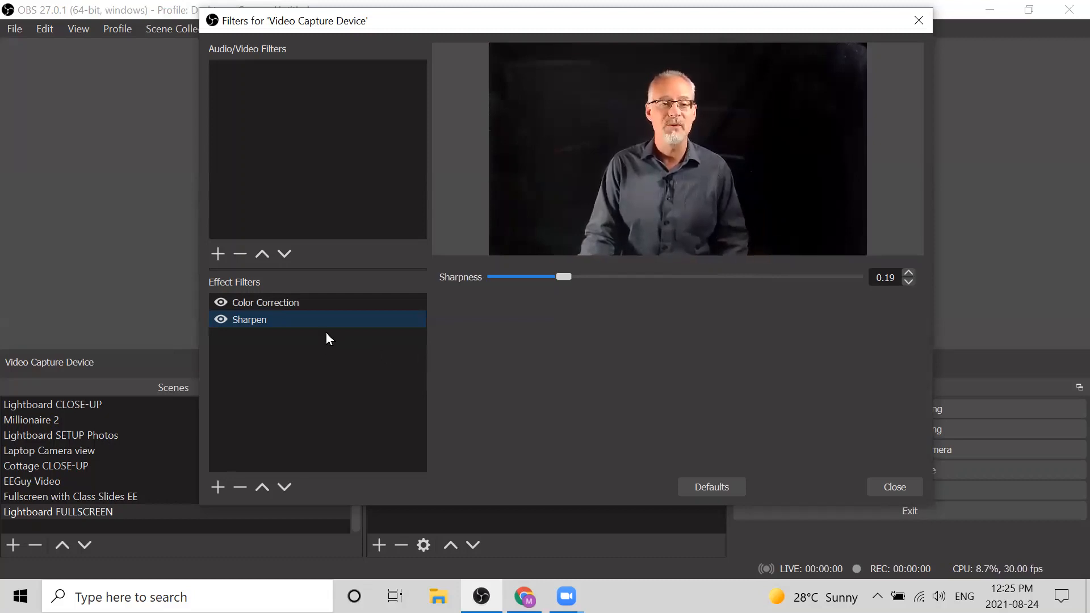
left_click(265, 302)
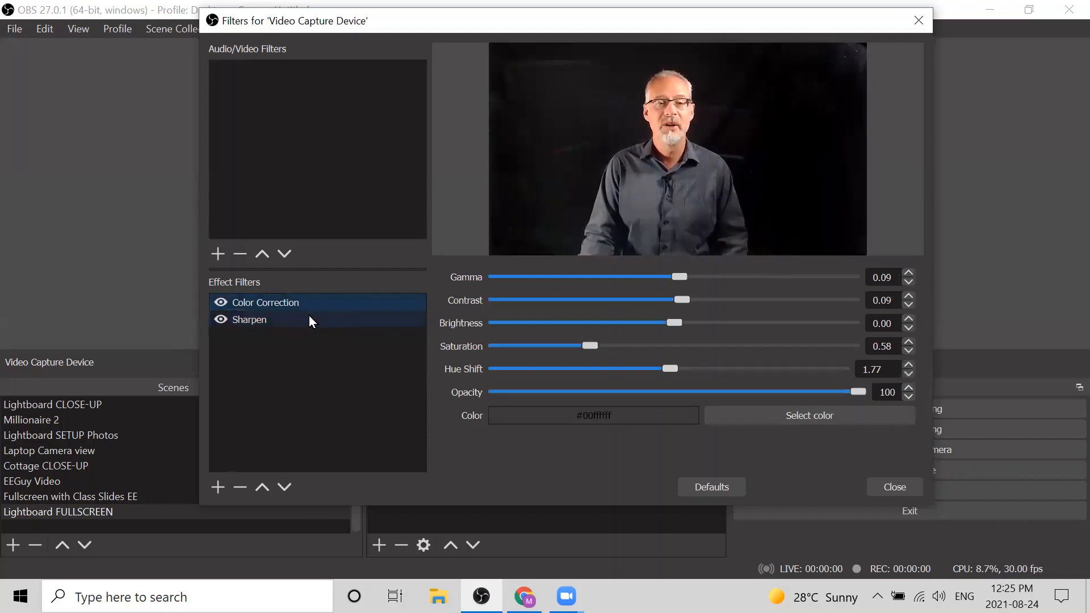
left_click(250, 320)
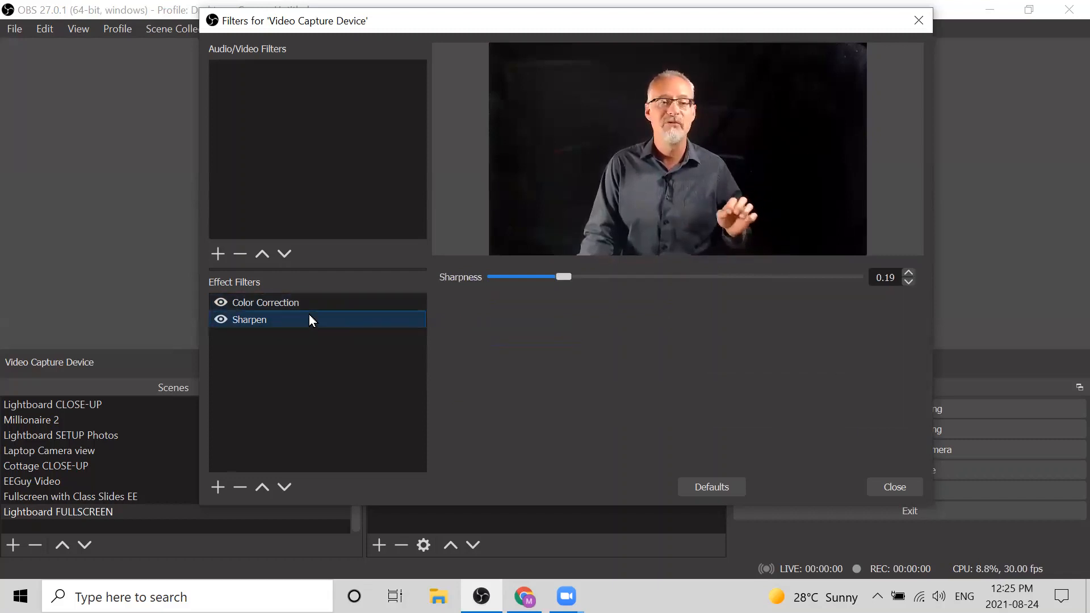